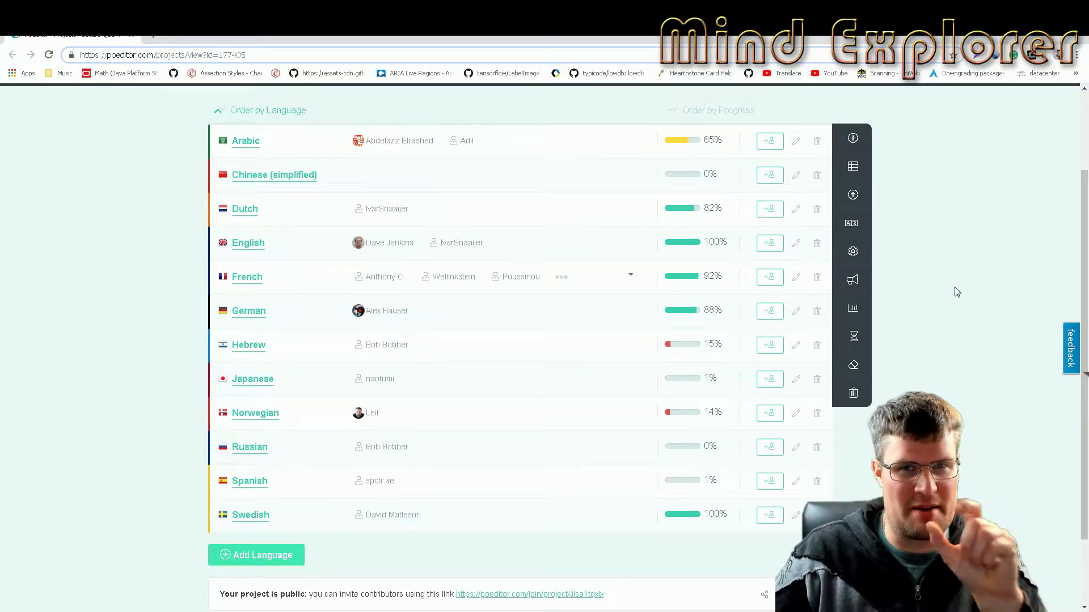
{"action": "mouse_move", "coordinate": [633, 373]}
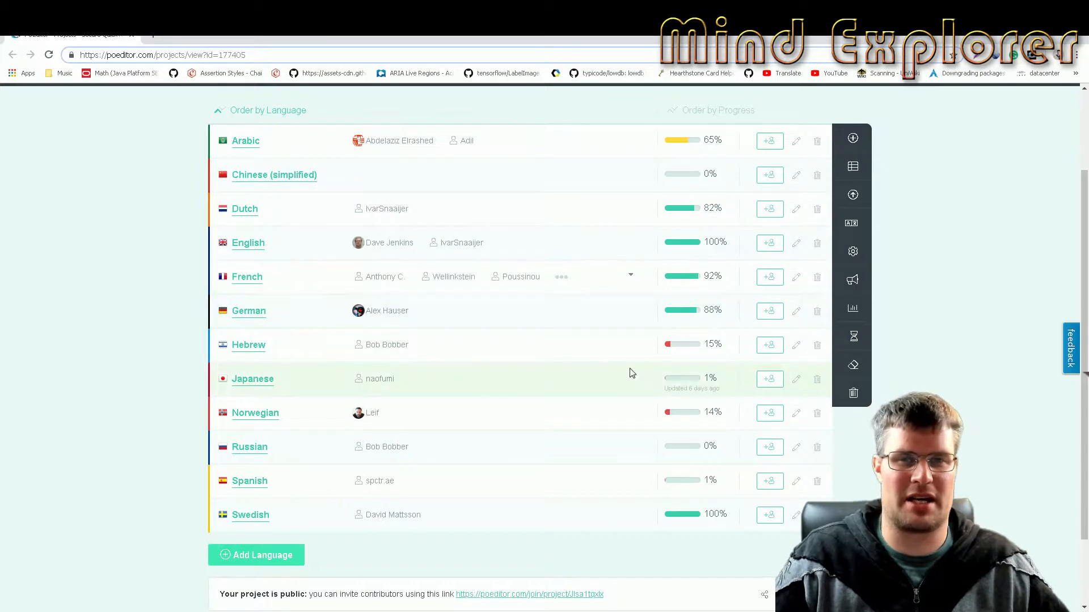
{"action": "mouse_move", "coordinate": [519, 599]}
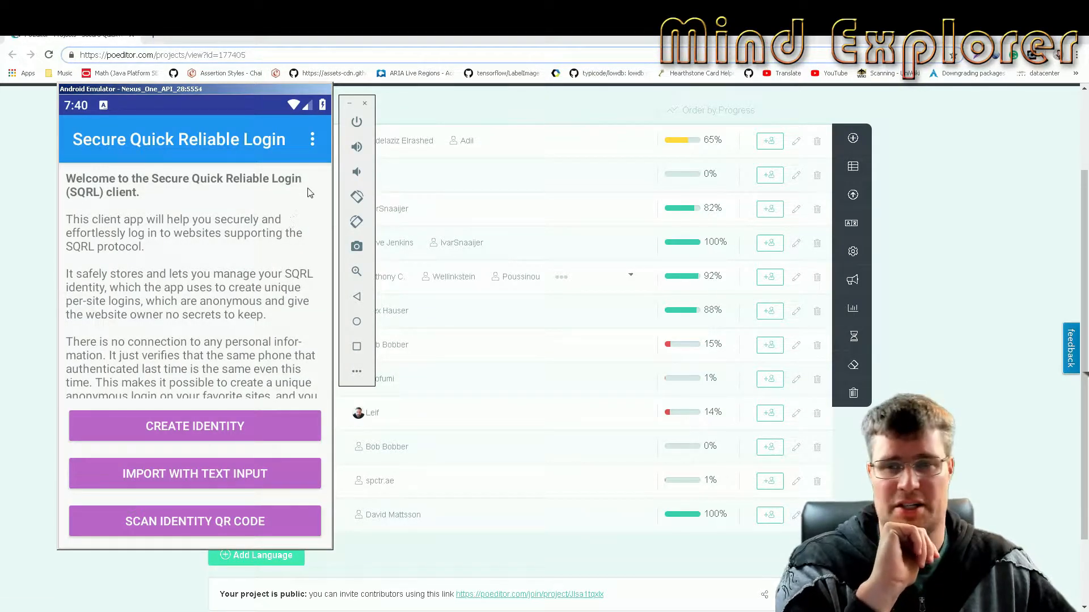
{"action": "left_click", "coordinate": [312, 140]}
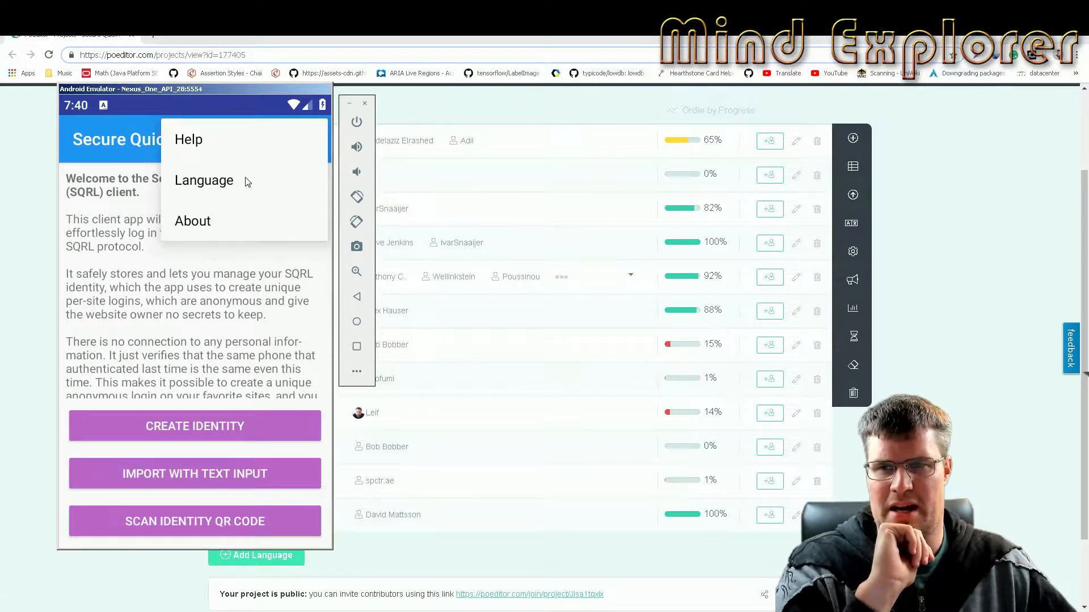
{"action": "left_click", "coordinate": [204, 180]}
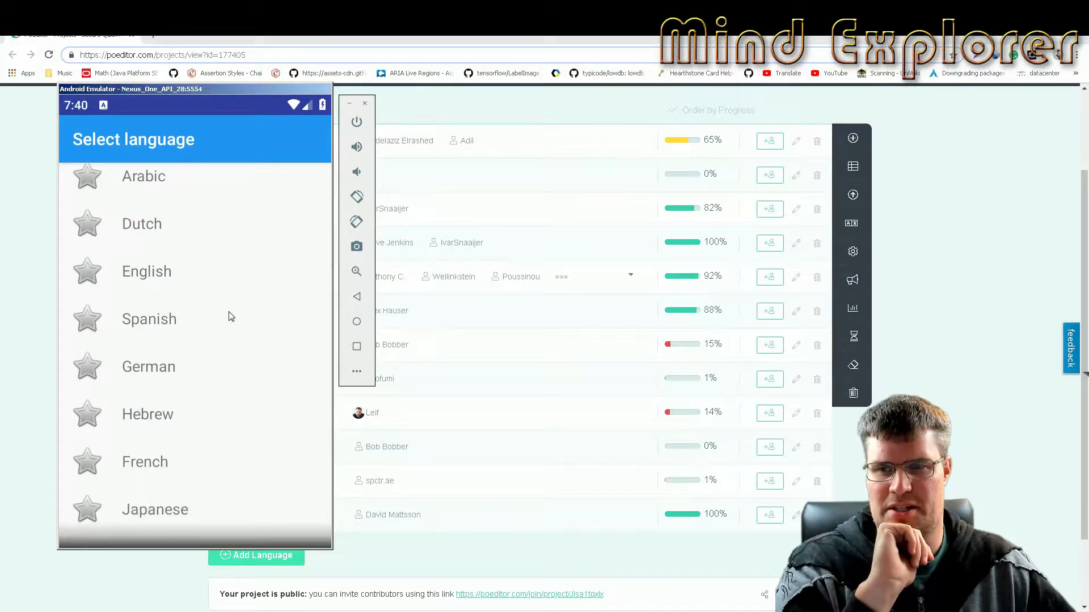
{"action": "scroll", "scroll_direction": "down", "scroll_amount": 3}
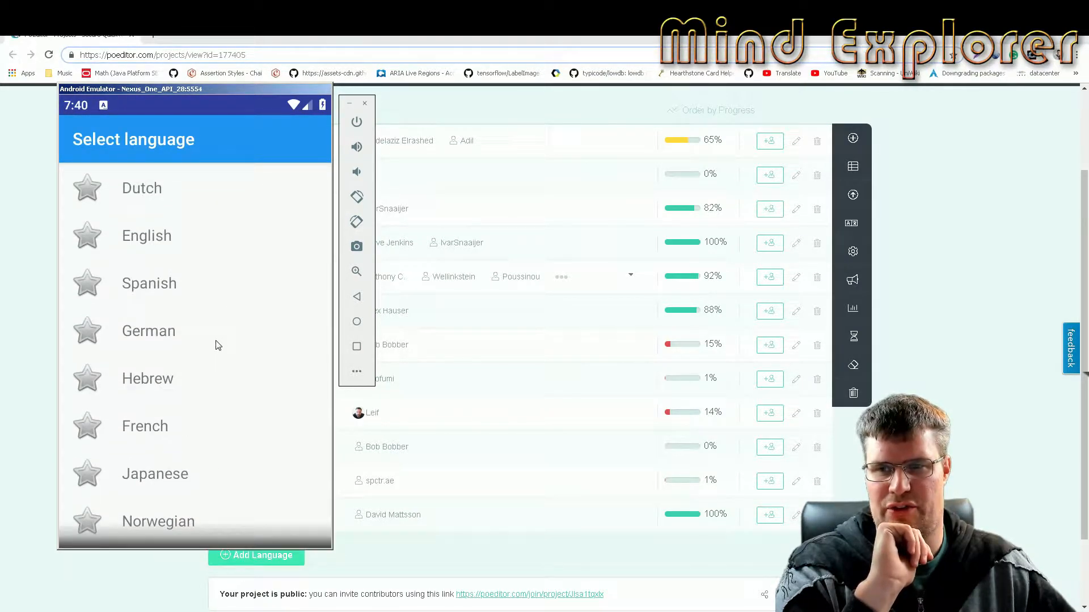
{"action": "left_click", "coordinate": [148, 331]}
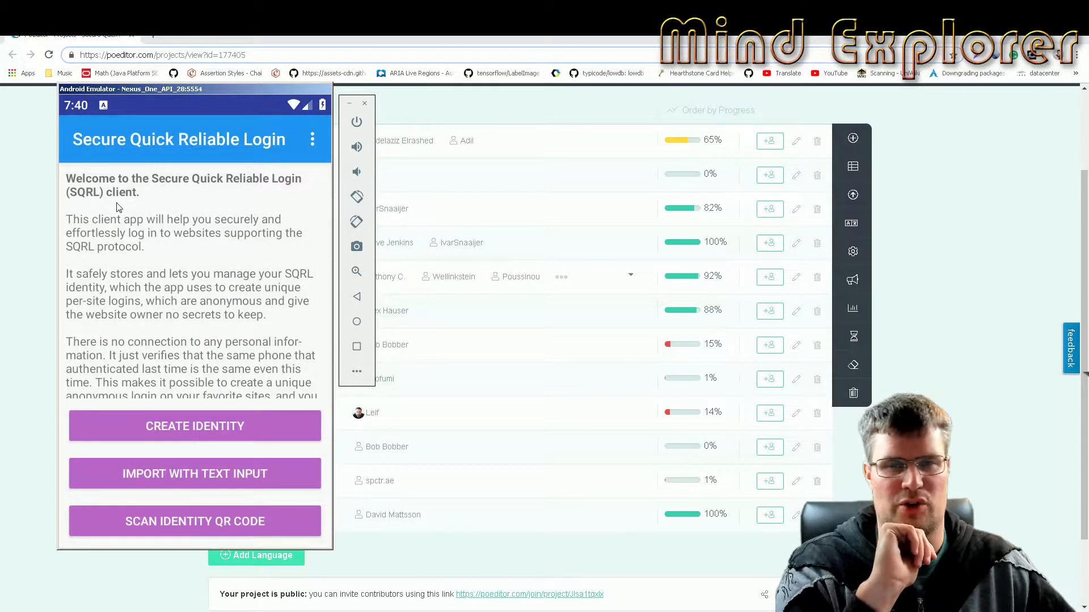
{"action": "mouse_move", "coordinate": [218, 330]}
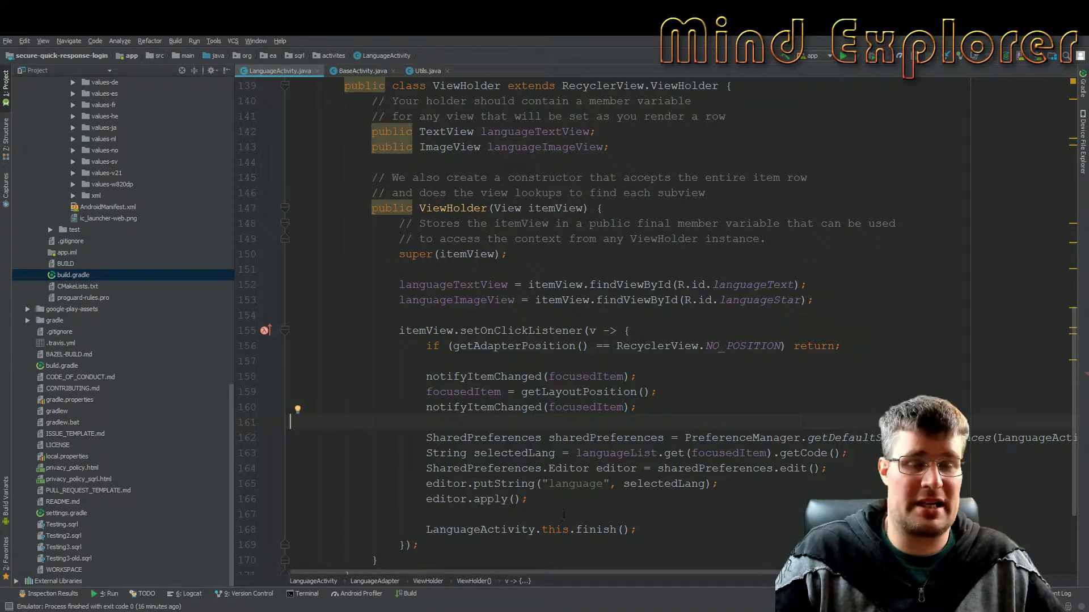
Highlight LanguageActivity's click listener and its LanguageActivity.this.finish() call, then move to Utils.java.
{"action": "left_click_drag", "start_coordinate": [426, 438], "coordinate": [528, 499]}
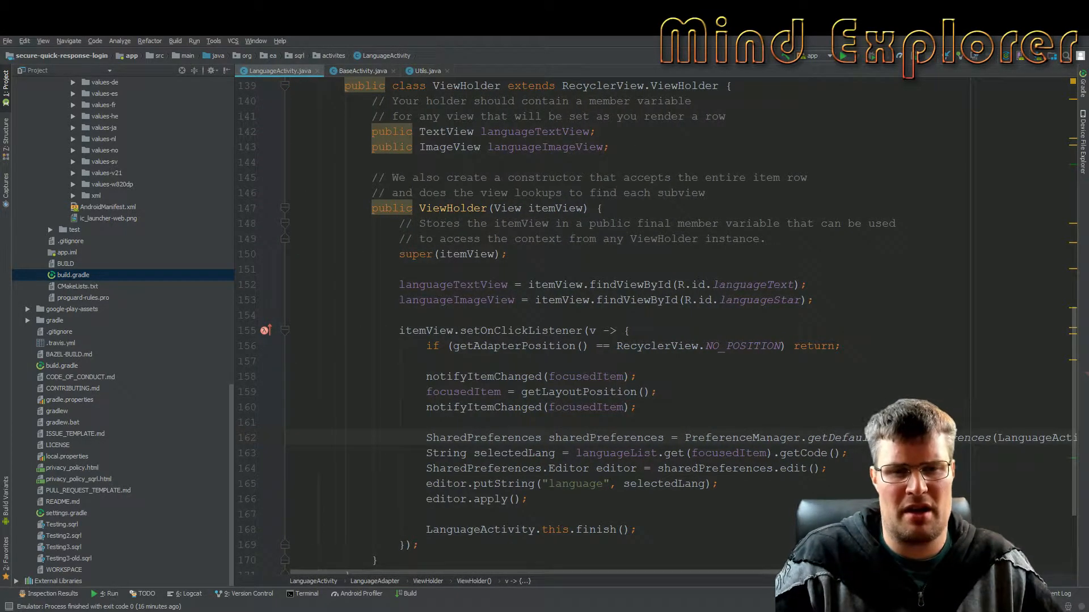
{"action": "double_click", "coordinate": [513, 453]}
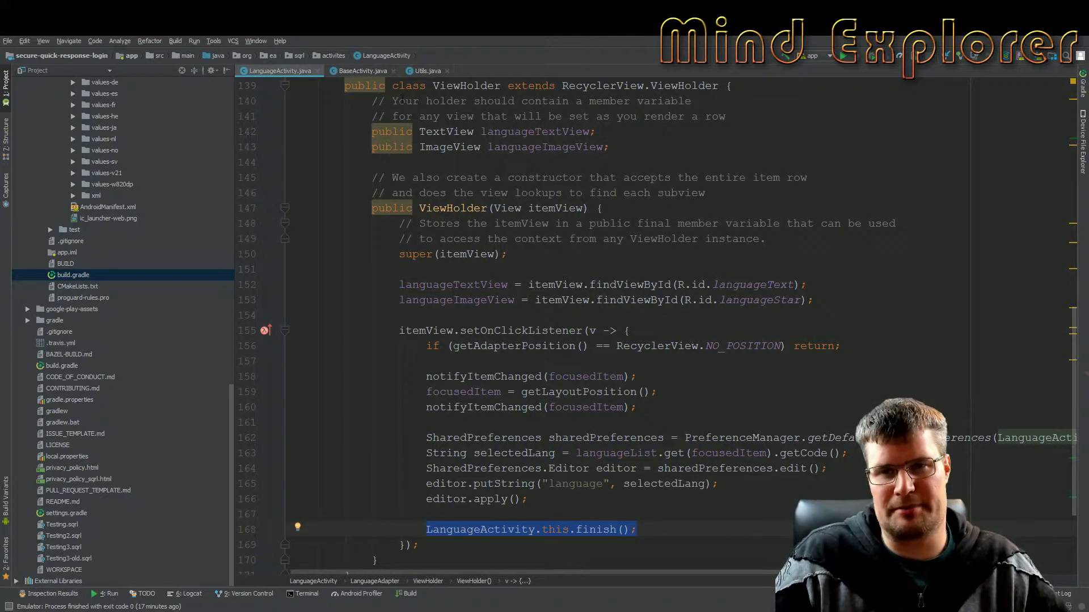
{"action": "left_click", "coordinate": [361, 71]}
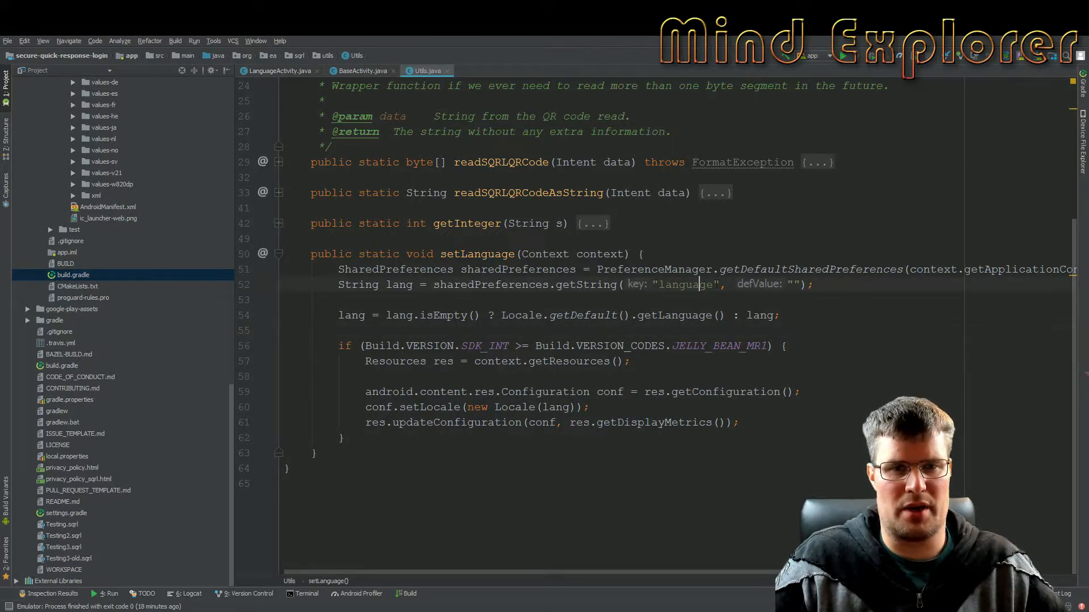
{"action": "left_click", "coordinate": [565, 285]}
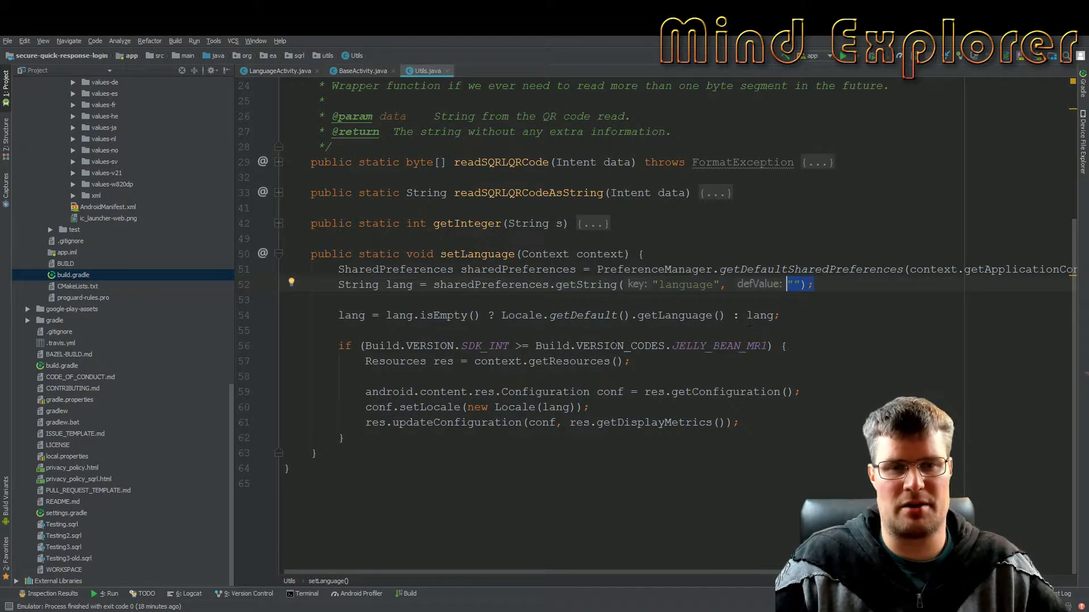
{"action": "left_click", "coordinate": [501, 316]}
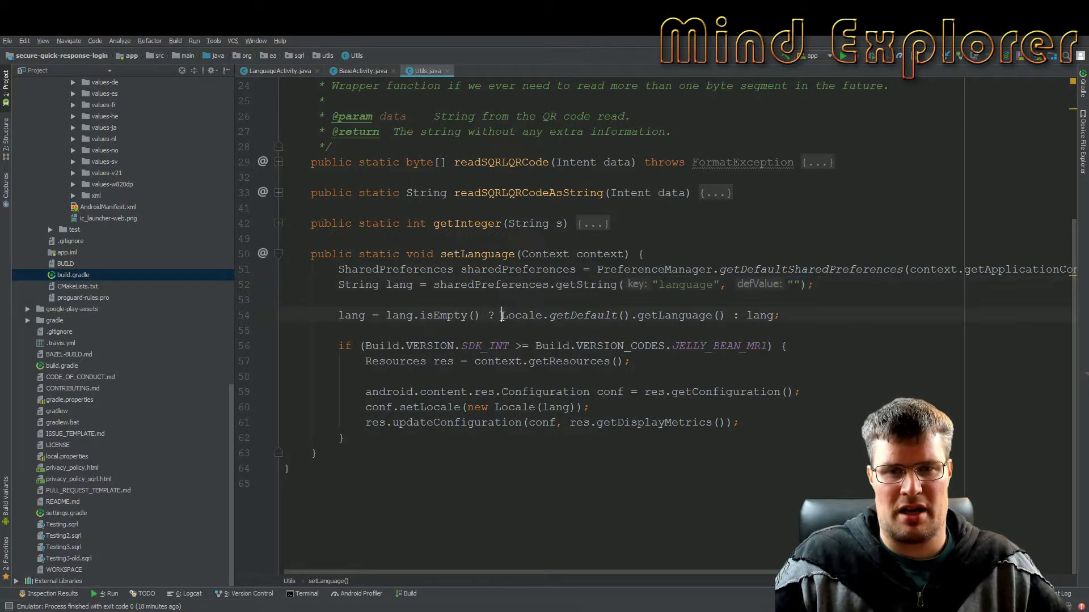
{"action": "left_click_drag", "start_coordinate": [501, 316], "coordinate": [725, 315]}
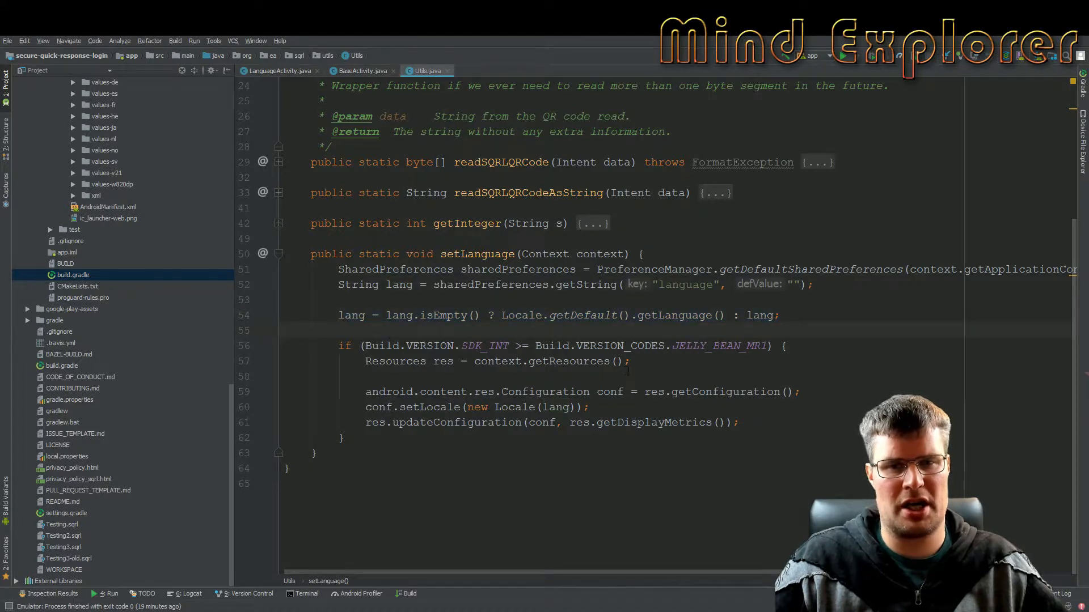
{"action": "left_click_drag", "start_coordinate": [340, 346], "coordinate": [345, 438]}
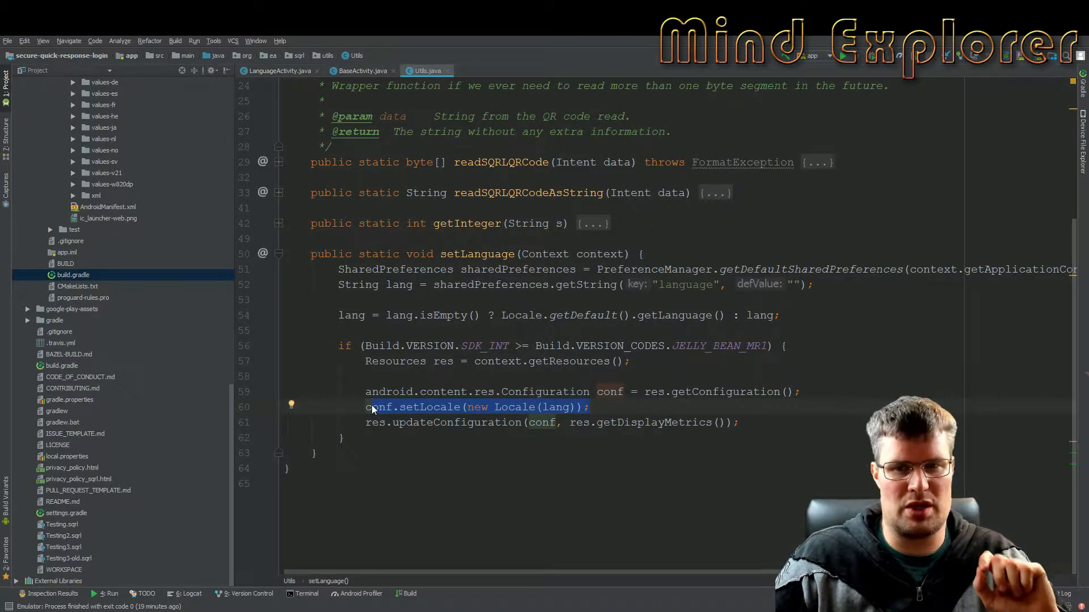
Highlight conf.setLocale(...) in Utils.java and move to BaseActivity's onCreateOptionsMenu.
{"action": "double_click", "coordinate": [379, 407]}
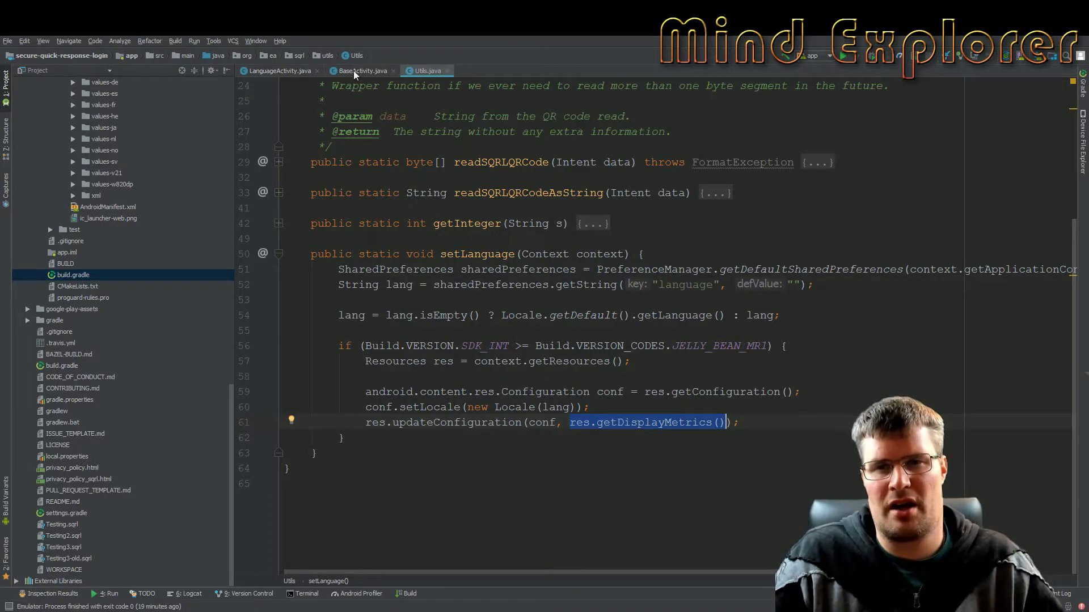
{"action": "left_click", "coordinate": [360, 70]}
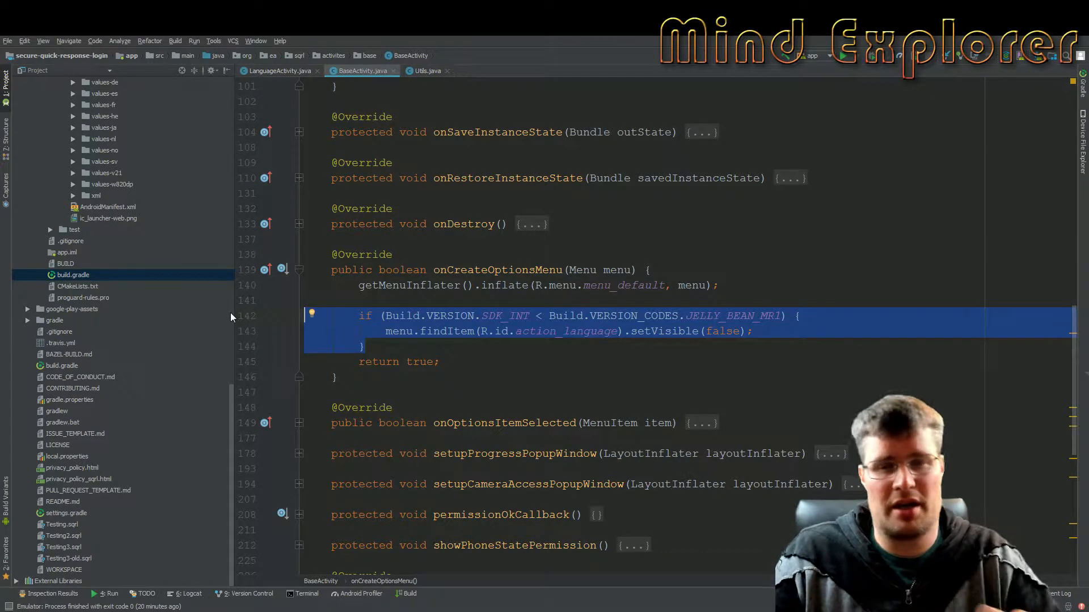
Highlight the menu.findItem(...).setVisible(false) line hiding the language entry in BaseActivity.
{"action": "double_click", "coordinate": [446, 331]}
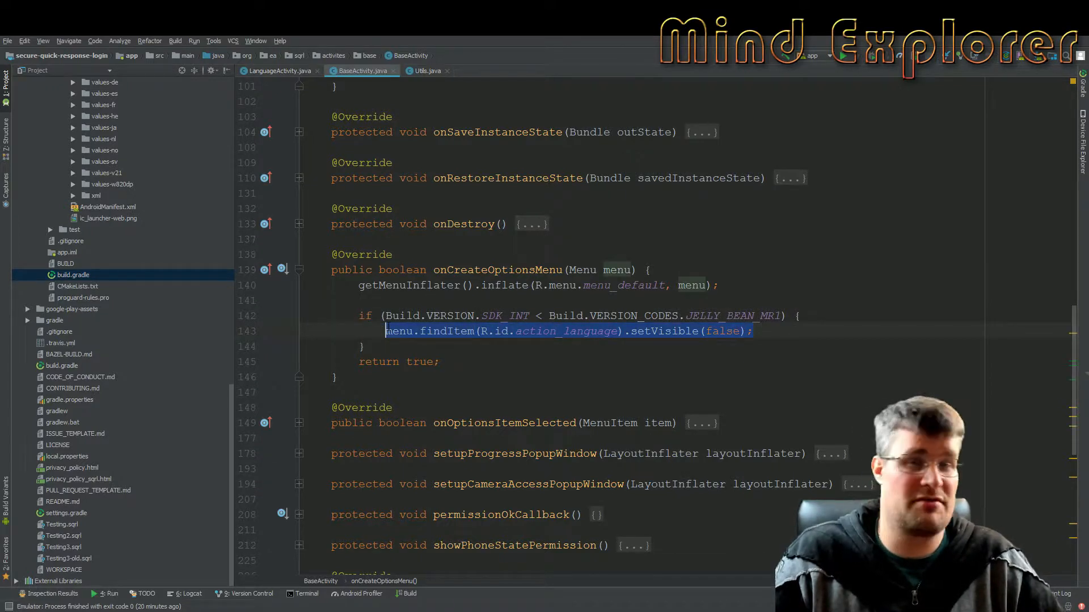
{"action": "double_click", "coordinate": [733, 315]}
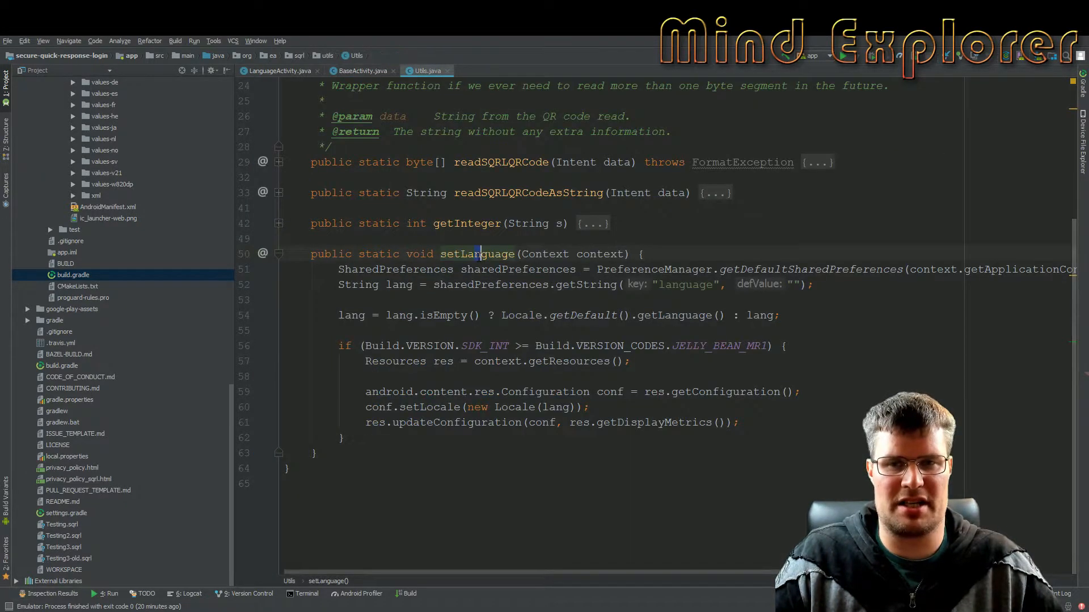
List setLanguage usages, inspect the call in ClearIdentityActivity's onCreate, then return to BaseActivity.
{"action": "left_click", "coordinate": [476, 254]}
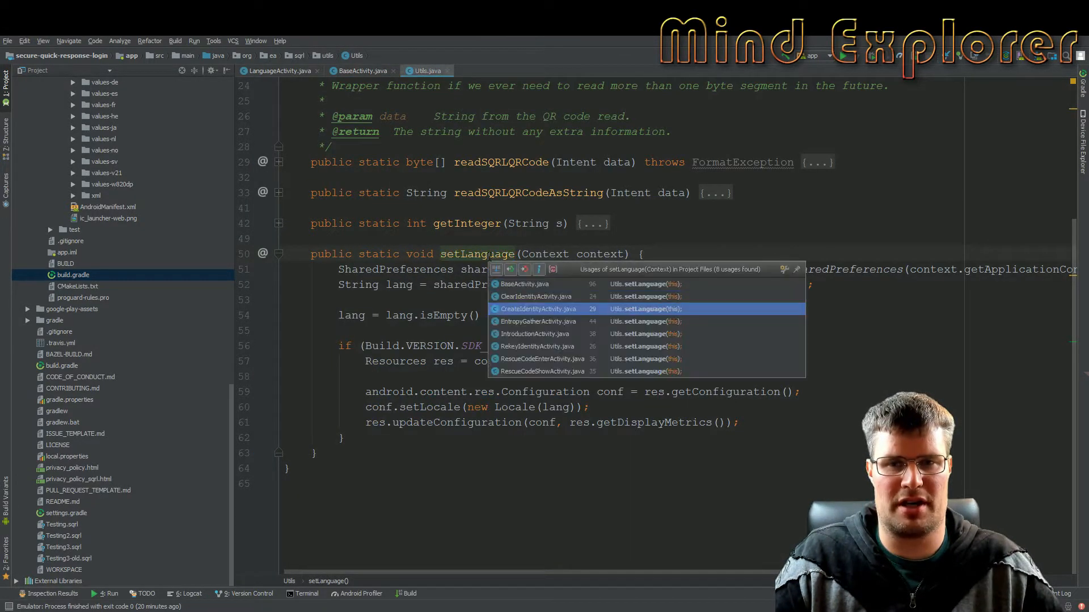
{"action": "left_click", "coordinate": [535, 297]}
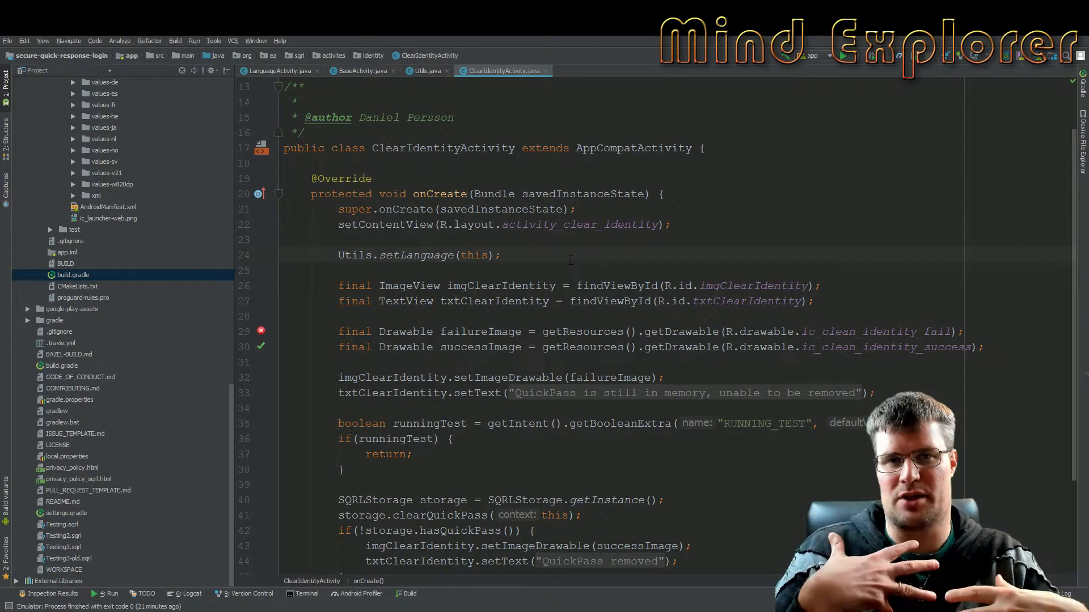
{"action": "left_click", "coordinate": [361, 70]}
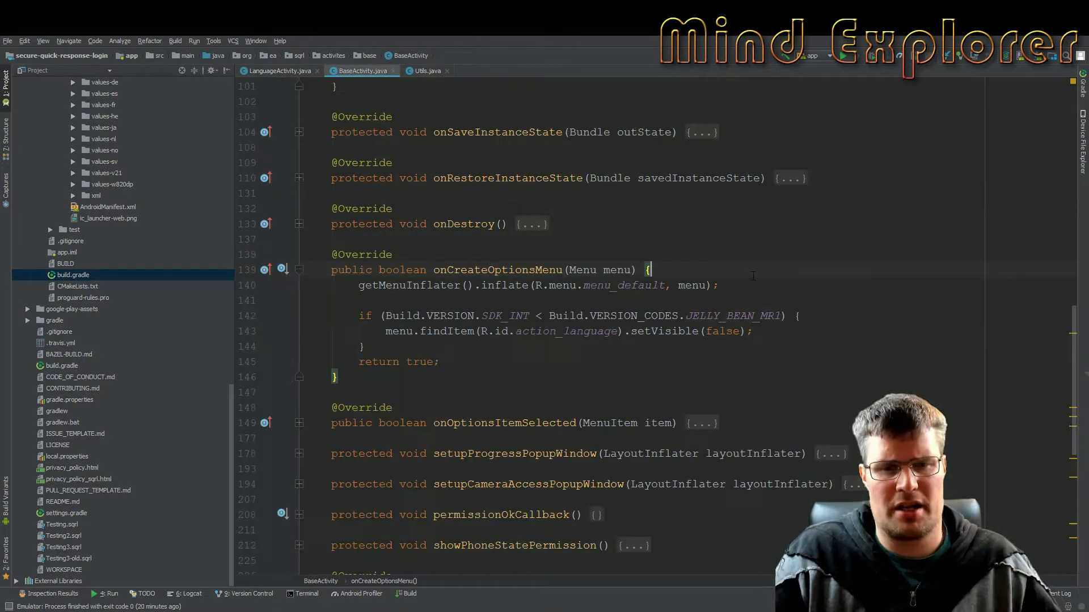